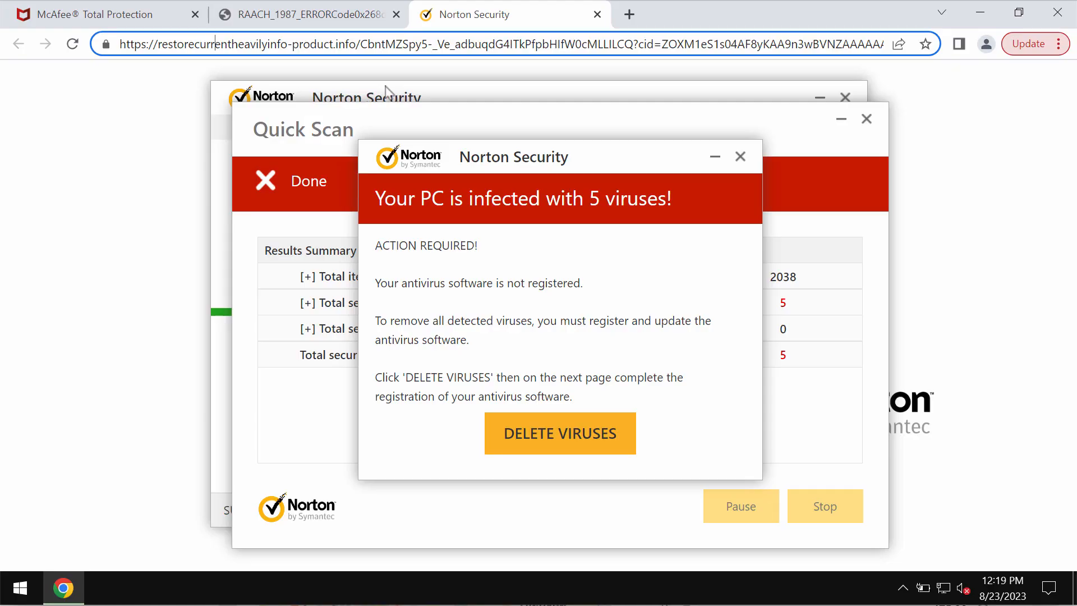
Dismiss the fake Antivirus Required alert and go to combocleaner.com.
{"action": "left_click", "coordinate": [559, 432]}
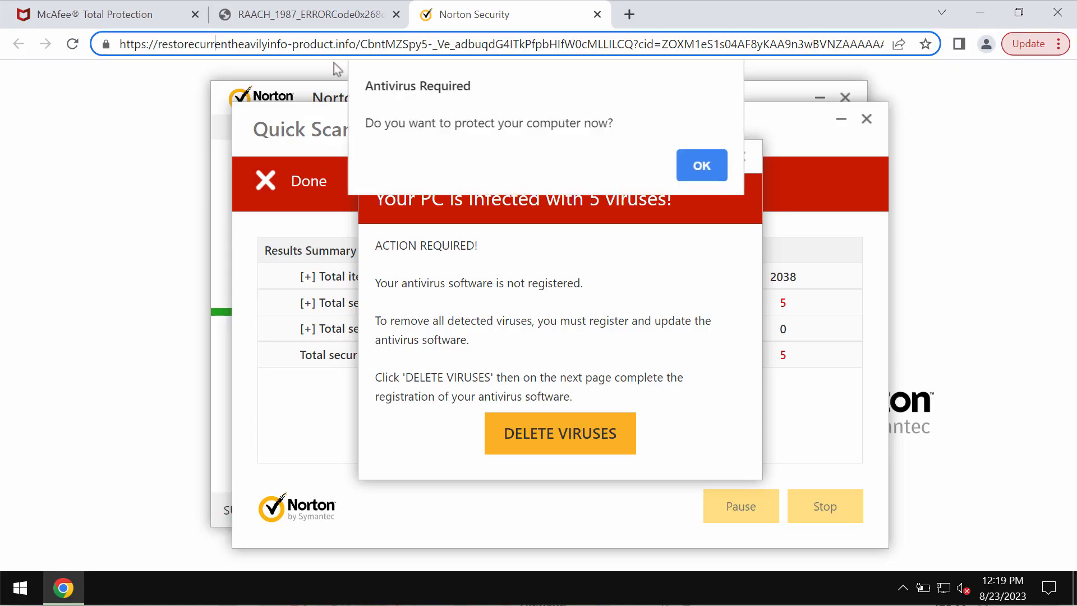
{"action": "left_click", "coordinate": [701, 166]}
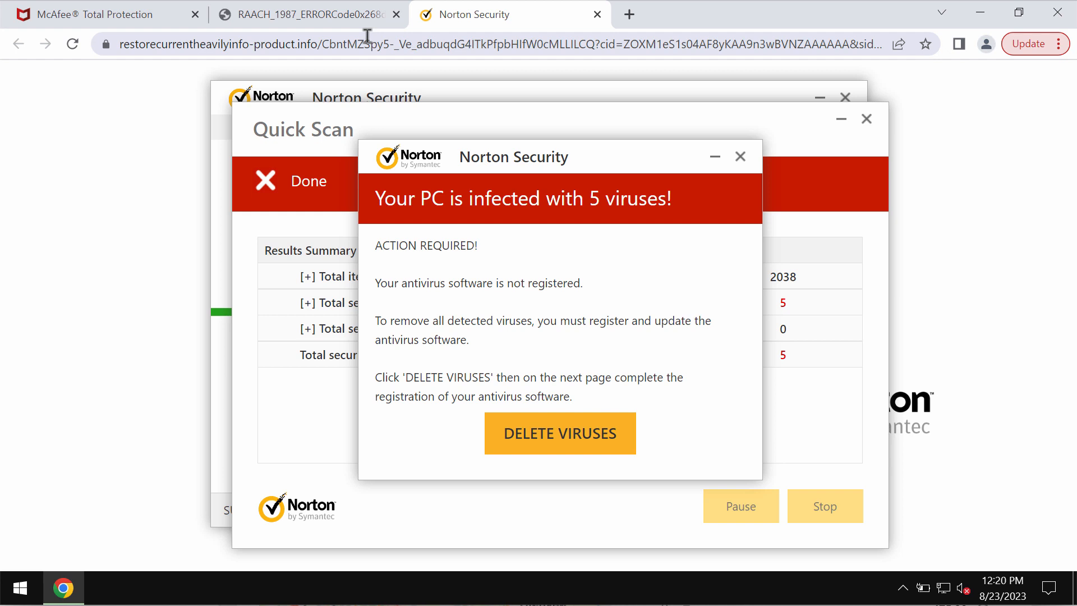
{"action": "mouse_move", "coordinate": [401, 44]}
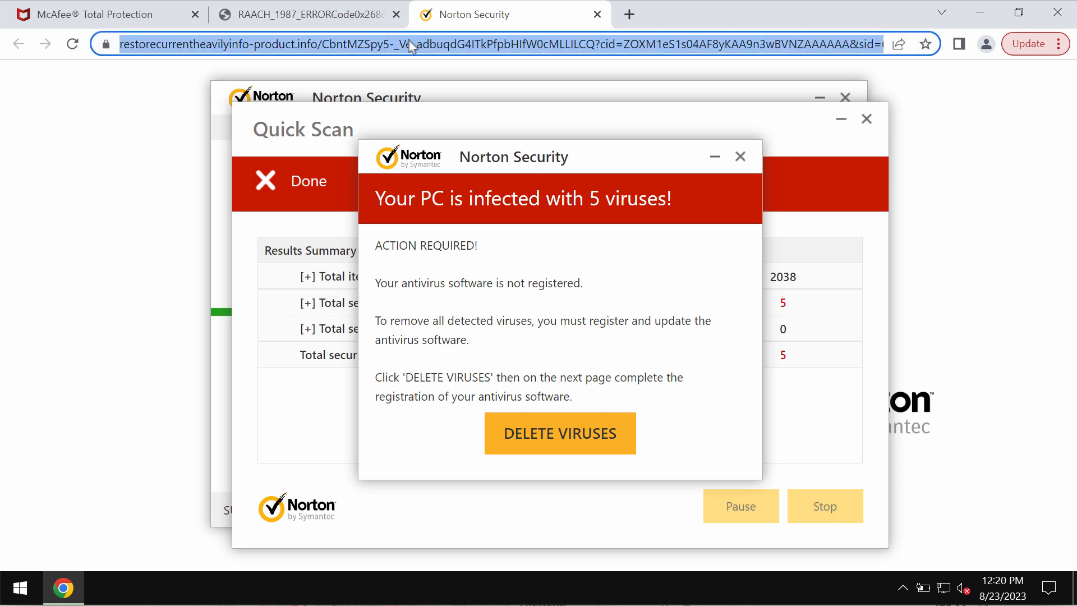
{"action": "type", "text": "combocleaner.com"}
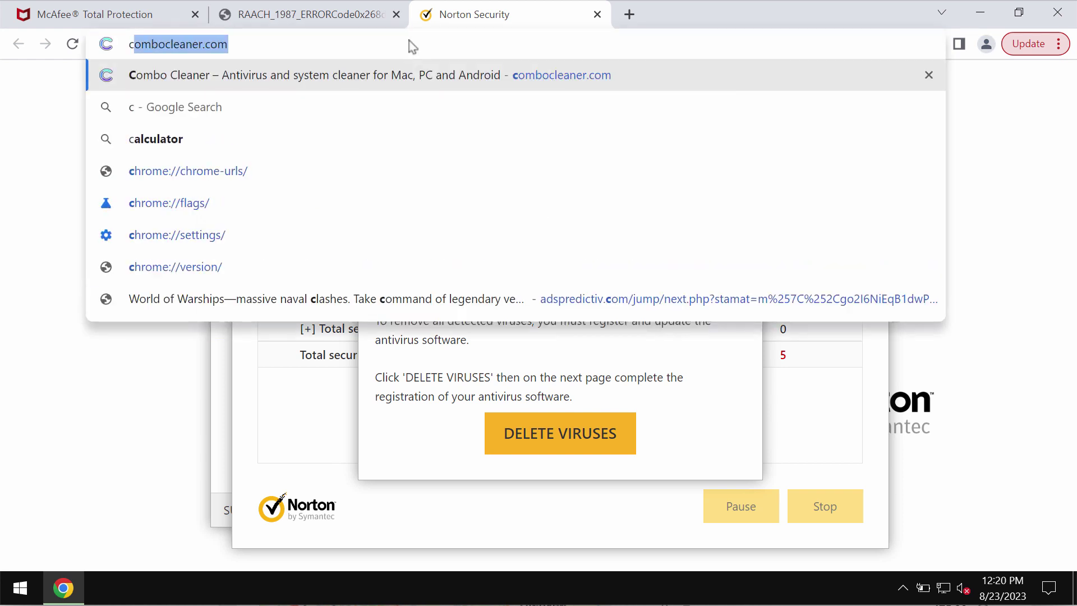
{"action": "left_click", "coordinate": [316, 74]}
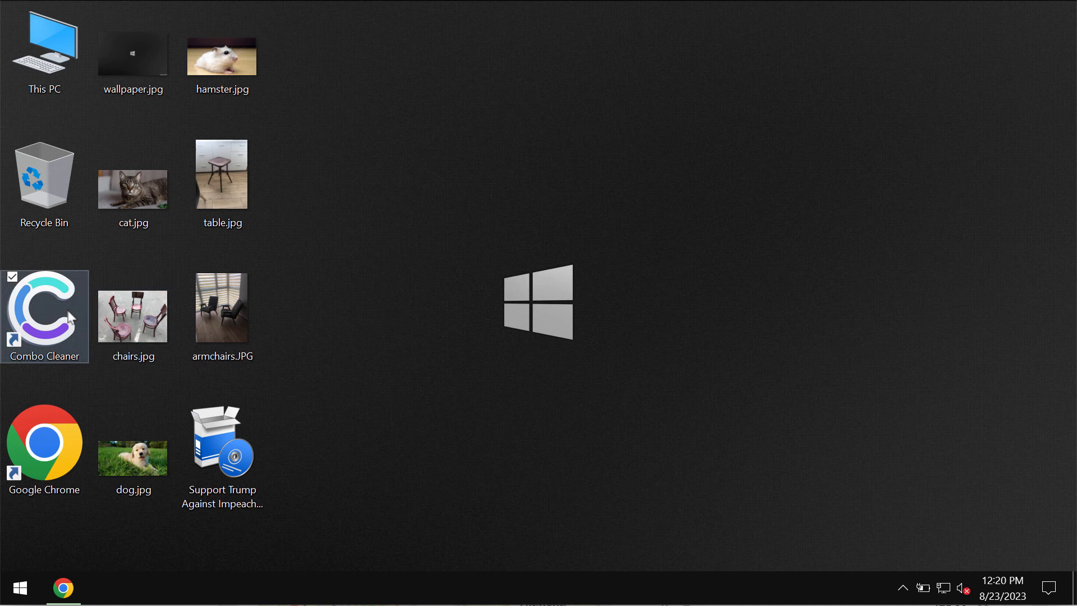
Launch Combo Cleaner from its desktop shortcut.
{"action": "double_click", "coordinate": [44, 315]}
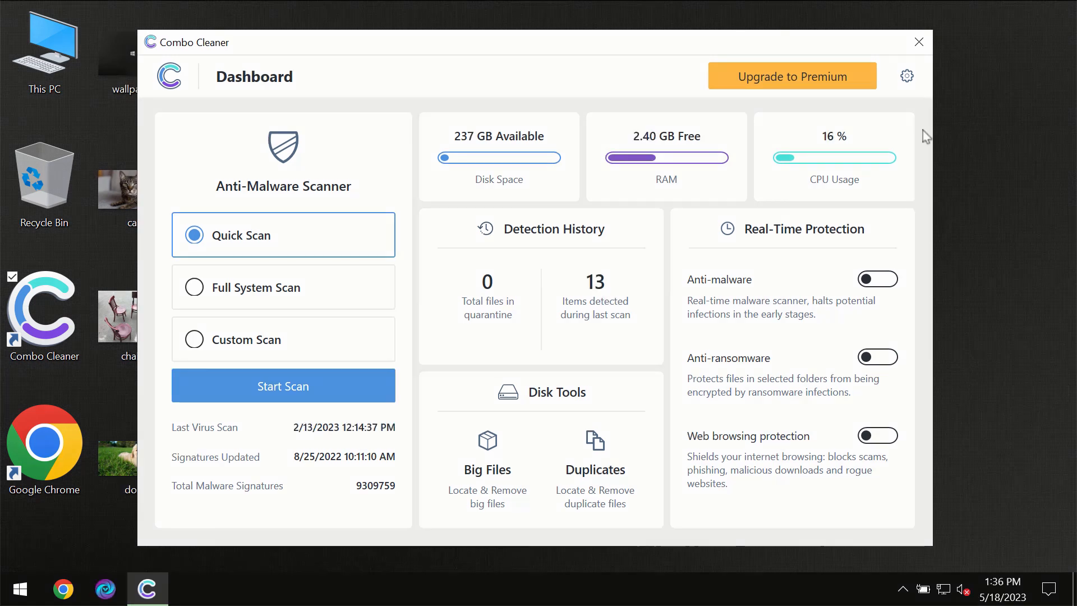
{"action": "mouse_move", "coordinate": [926, 132]}
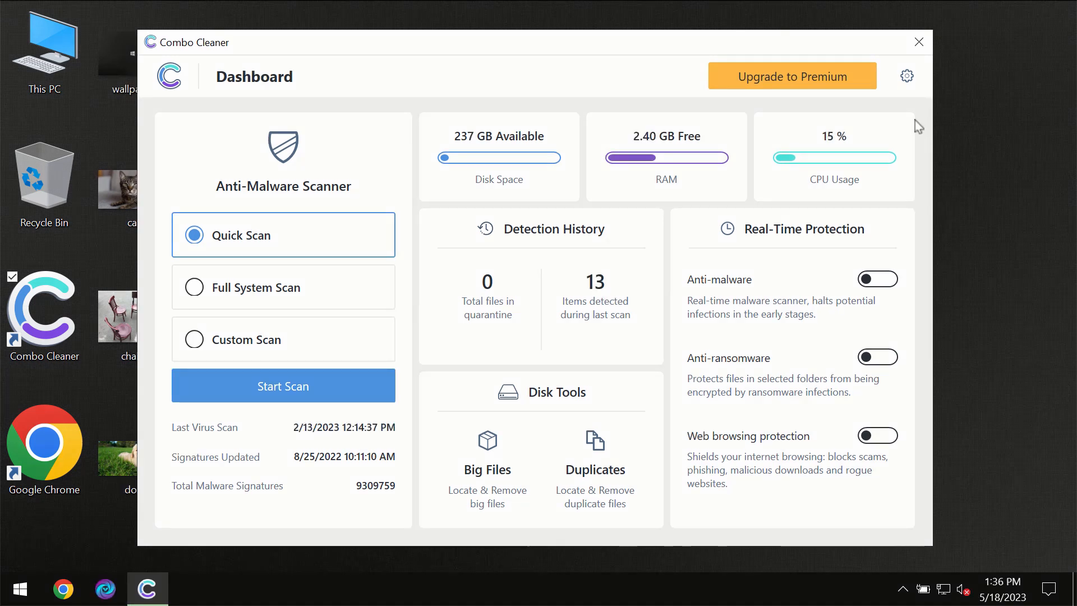
{"action": "mouse_move", "coordinate": [665, 55]}
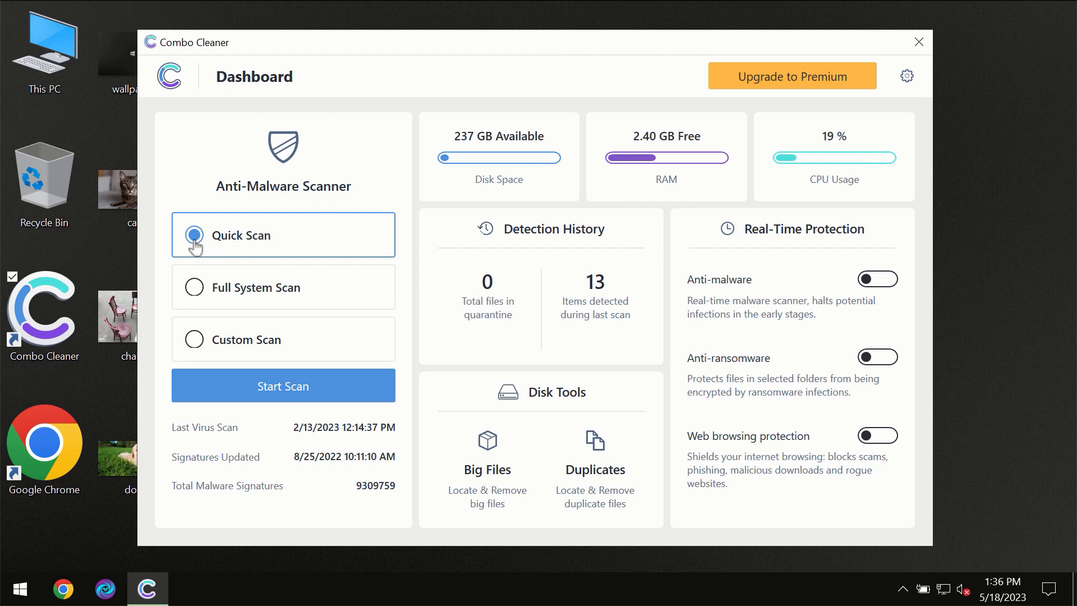
{"action": "mouse_move", "coordinate": [264, 370]}
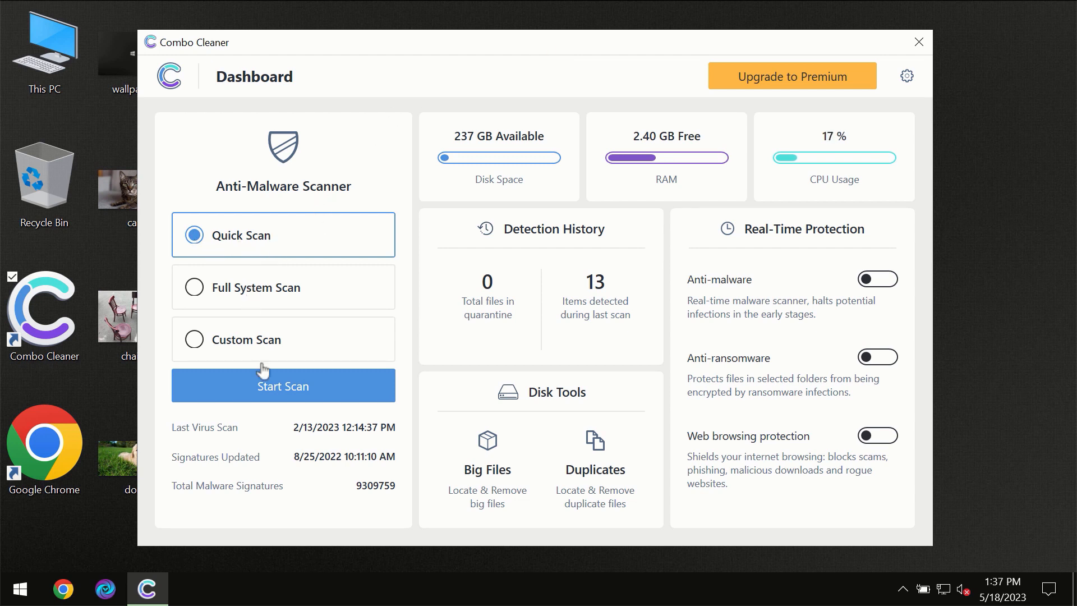
{"action": "mouse_move", "coordinate": [268, 393]}
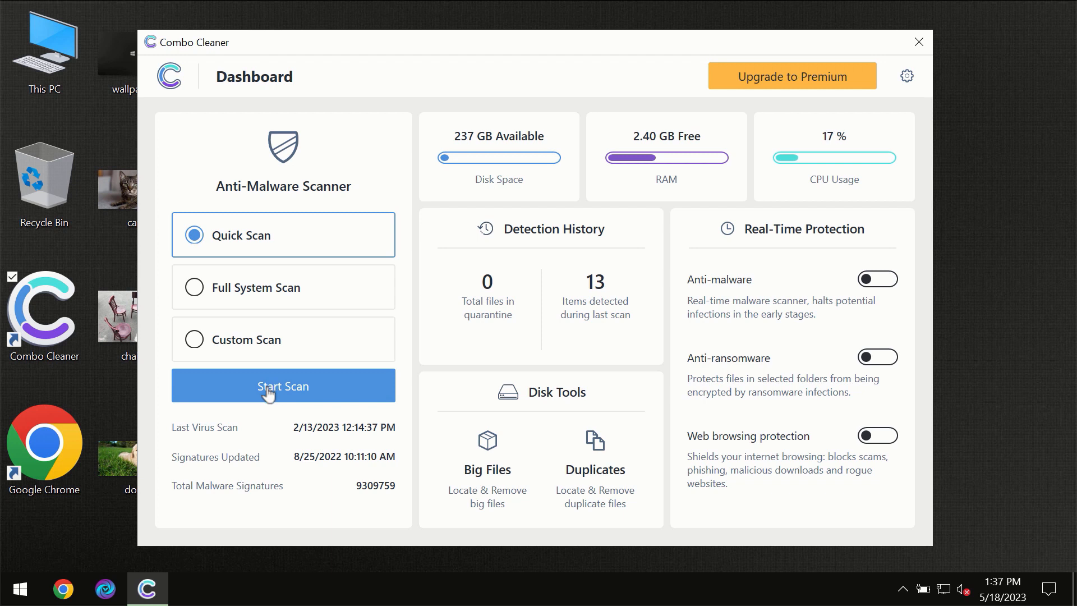
Start the Quick Scan from the Combo Cleaner dashboard.
{"action": "left_click", "coordinate": [283, 386]}
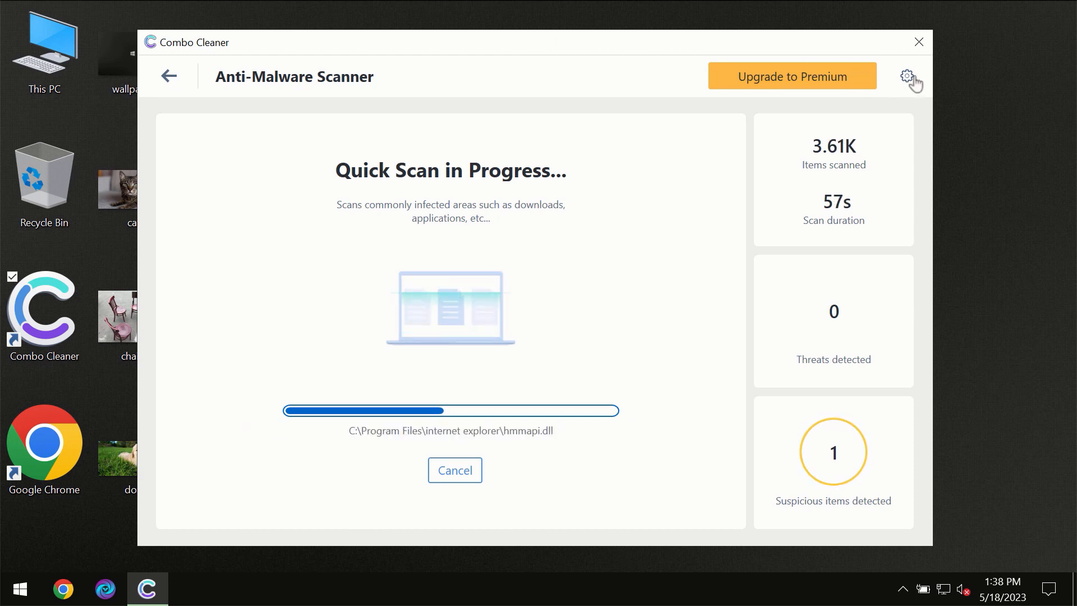
View the Anti-Ransomware settings tab, then return to the dashboard.
{"action": "left_click", "coordinate": [907, 75]}
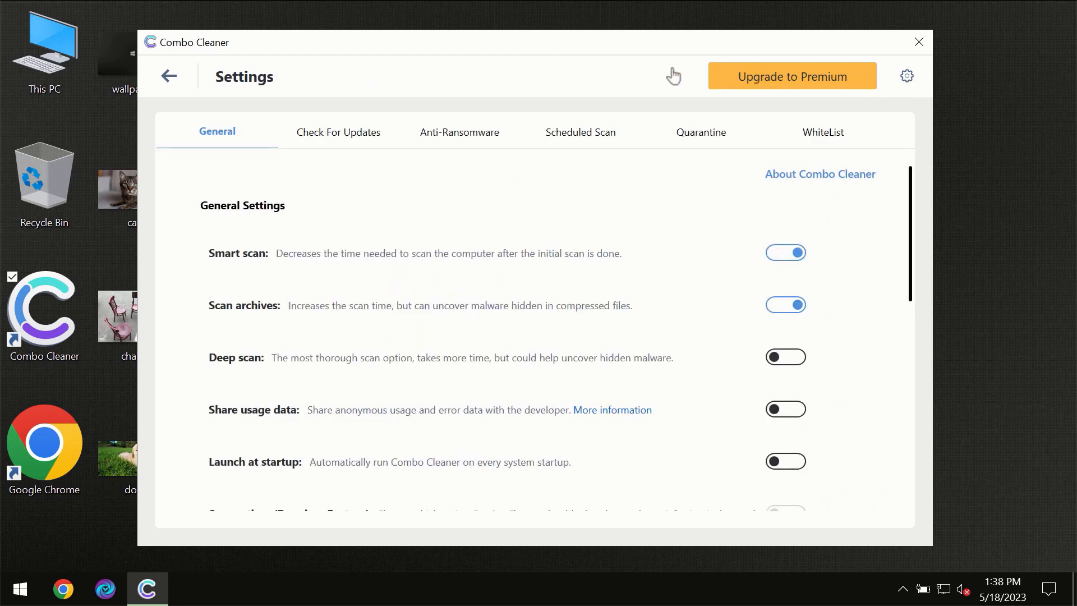
{"action": "mouse_move", "coordinate": [428, 150]}
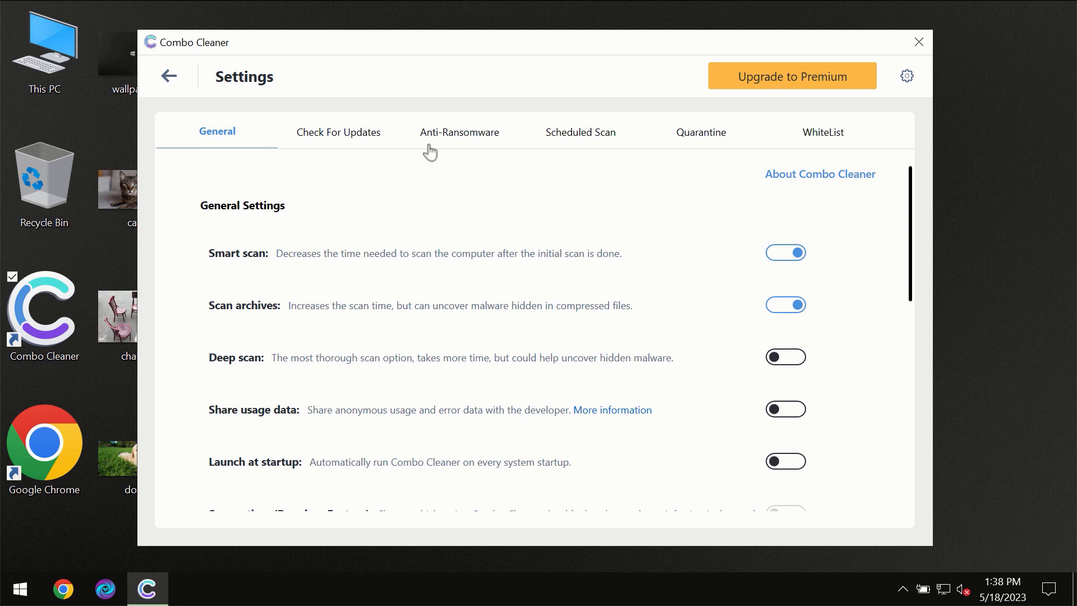
{"action": "mouse_move", "coordinate": [454, 143]}
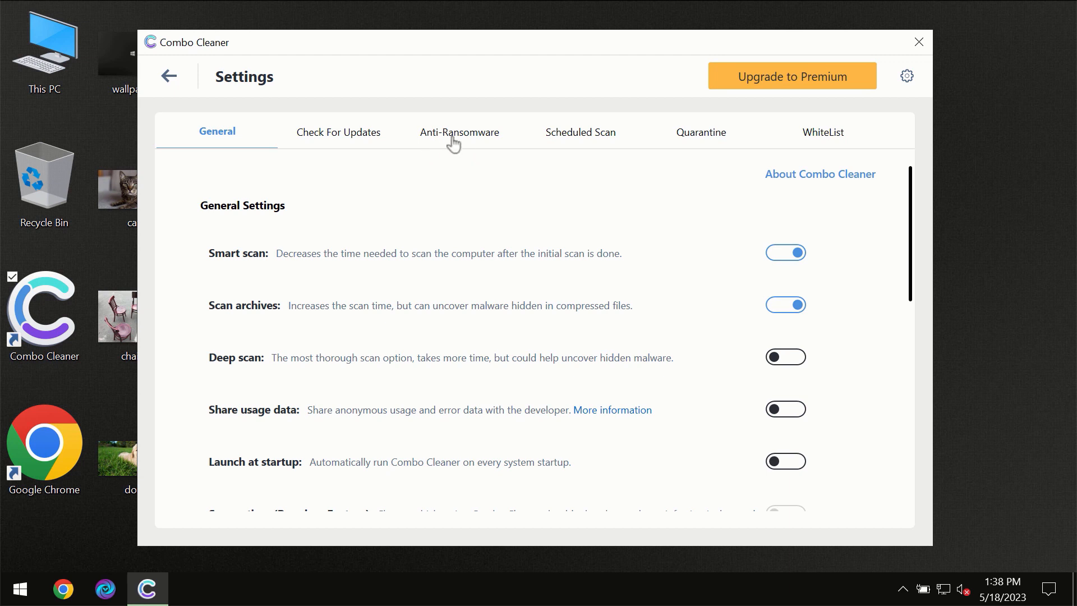
{"action": "left_click", "coordinate": [459, 132]}
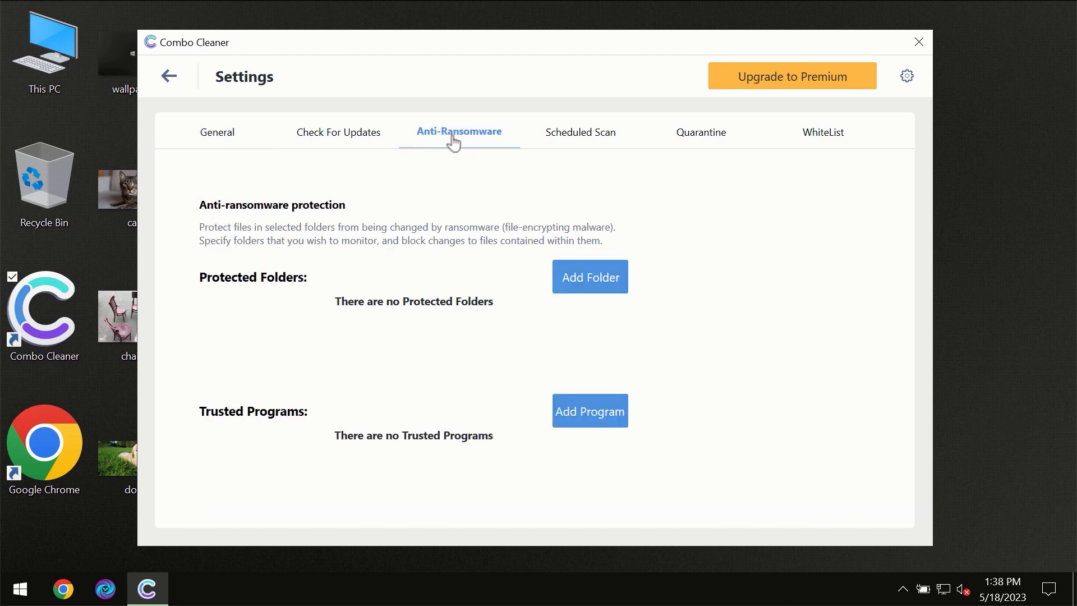
{"action": "mouse_move", "coordinate": [169, 75]}
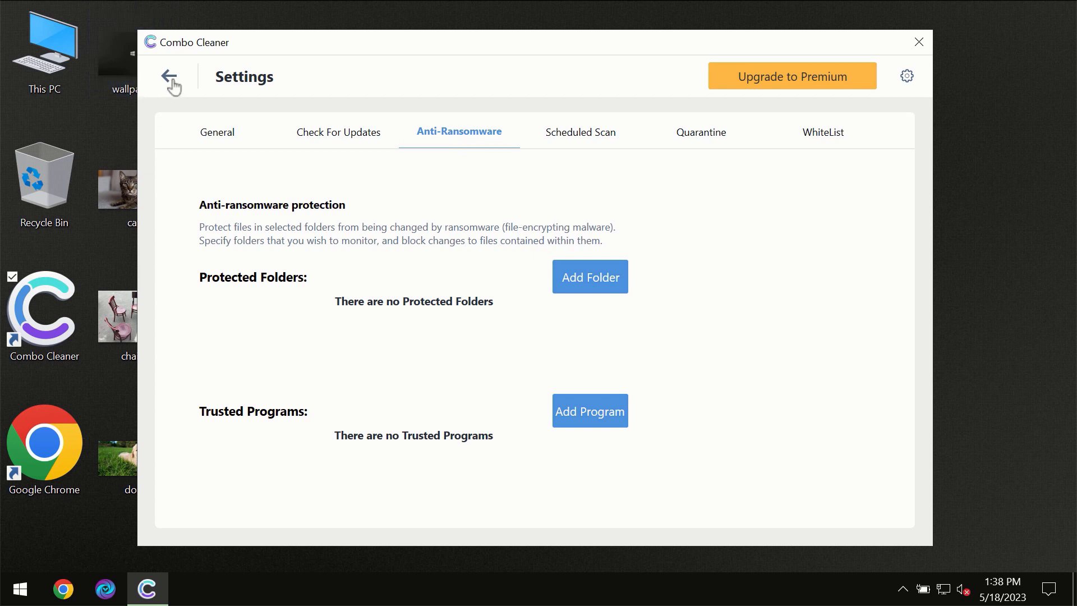
{"action": "left_click", "coordinate": [172, 75]}
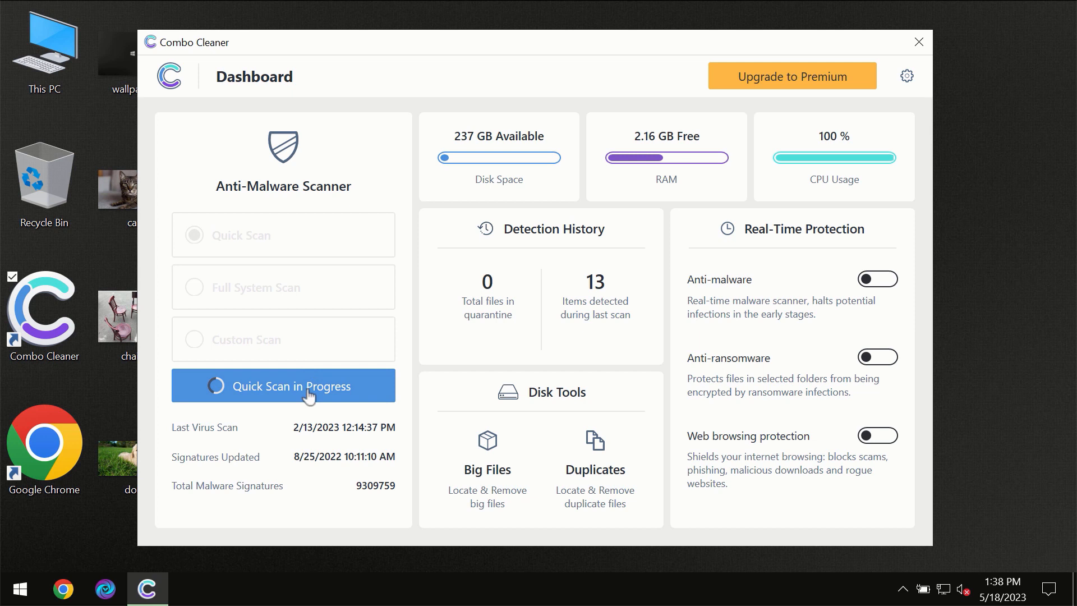
Follow the scan until it lists one adware threat, then open Upgrade to Premium.
{"action": "left_click", "coordinate": [282, 385]}
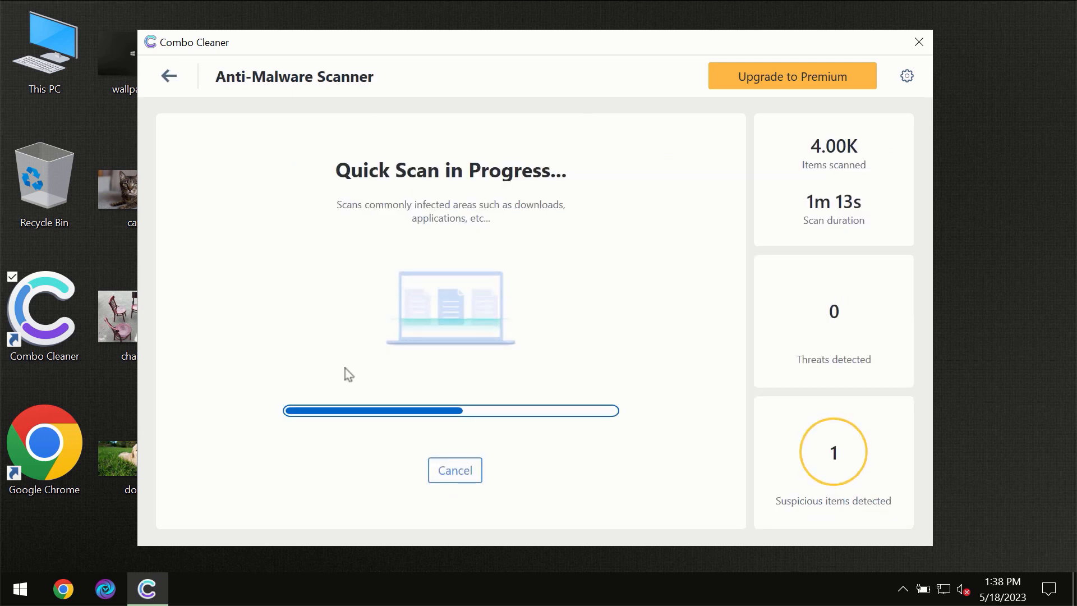
{"action": "mouse_move", "coordinate": [638, 110]}
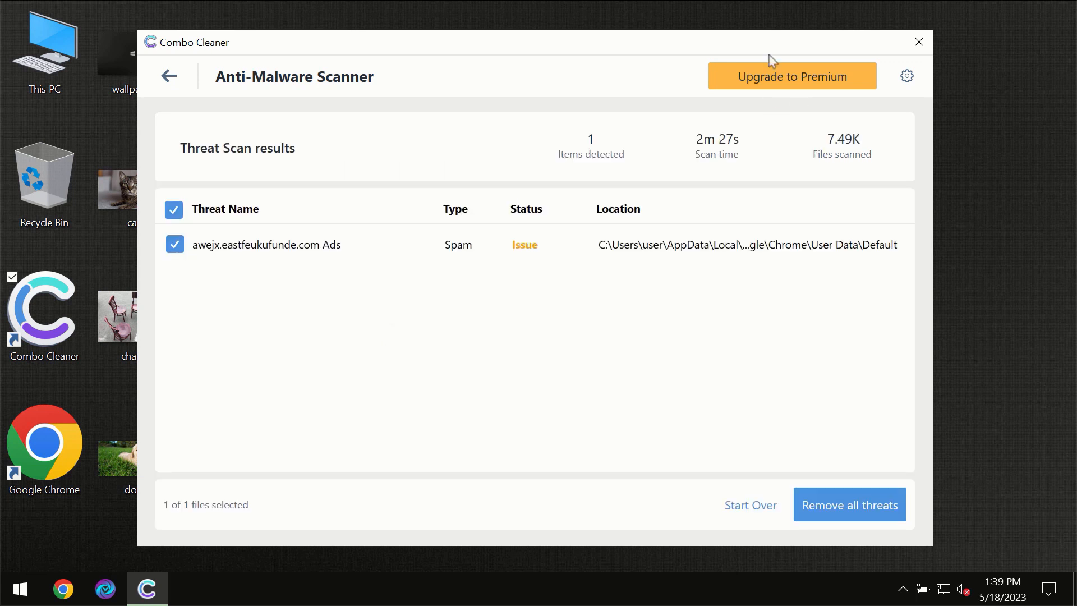
{"action": "left_click", "coordinate": [792, 76]}
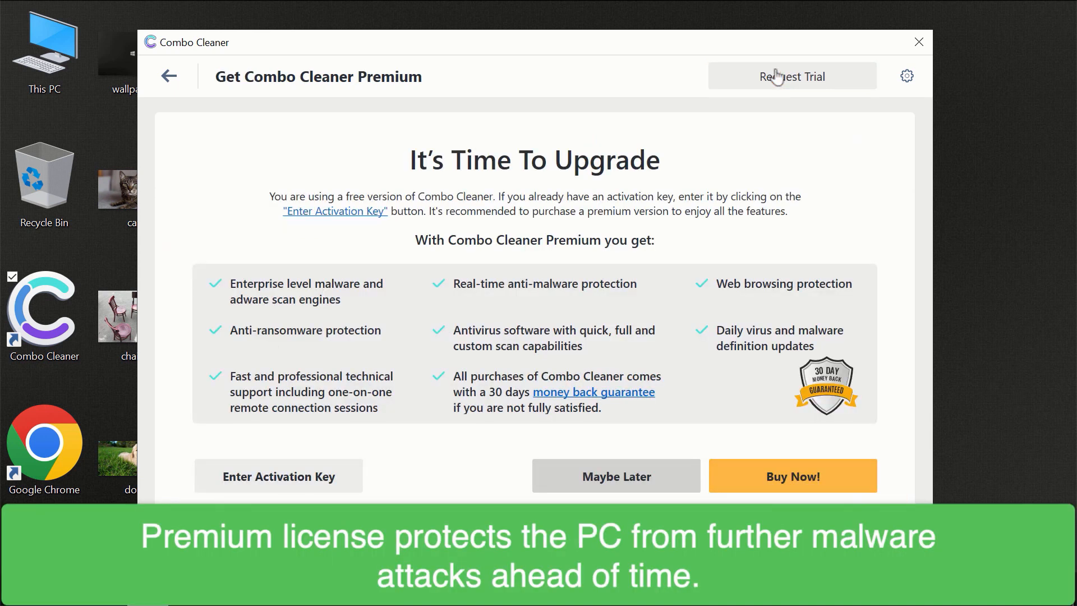